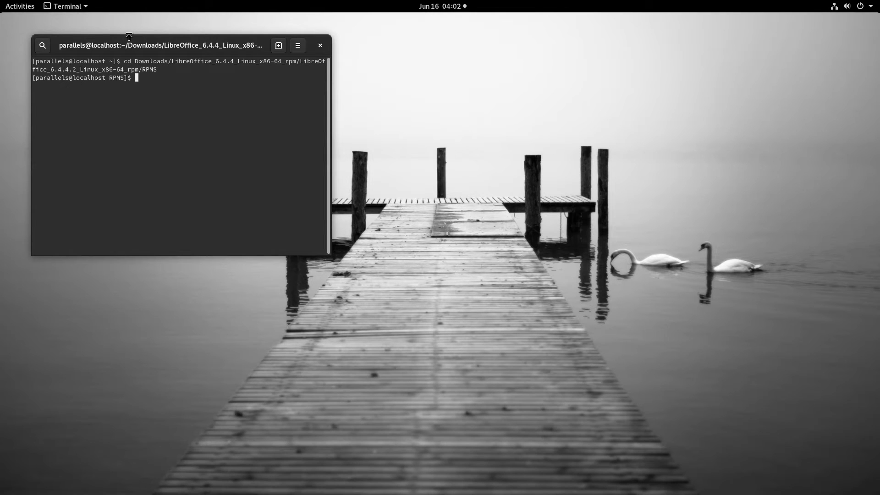
Type 'sudo yum' at the RPMS folder prompt
text(s)
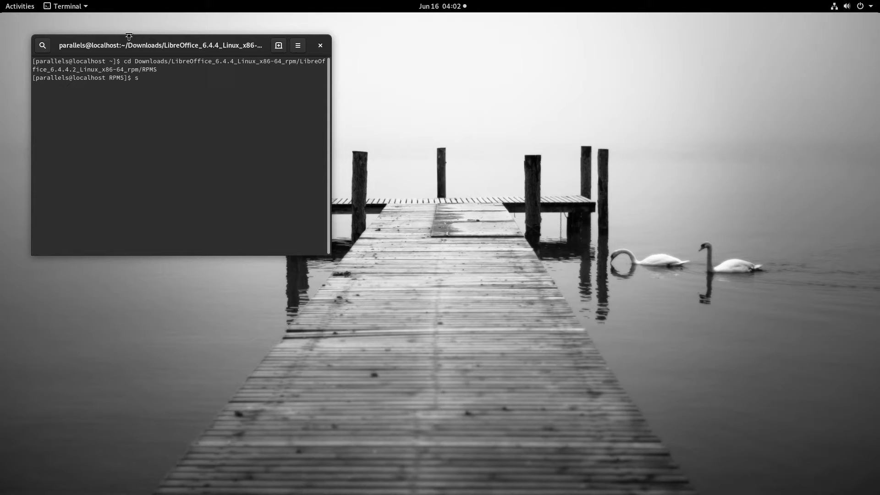
text(udo)
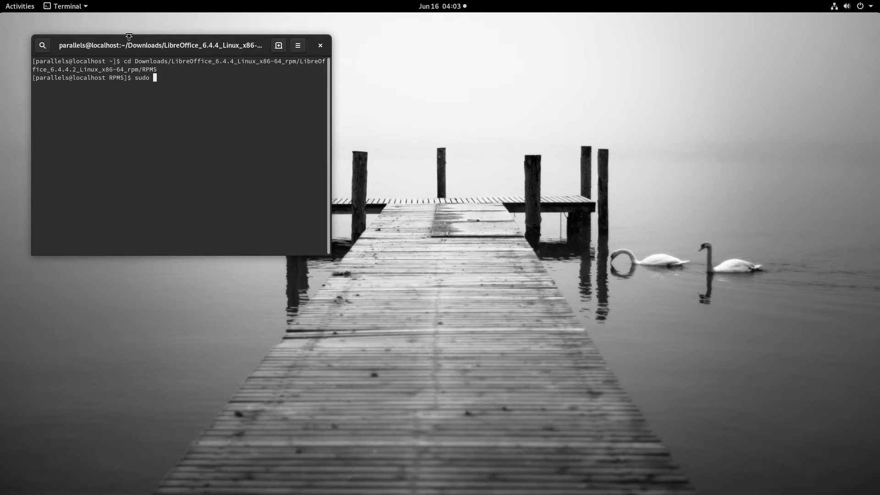
text(yu)
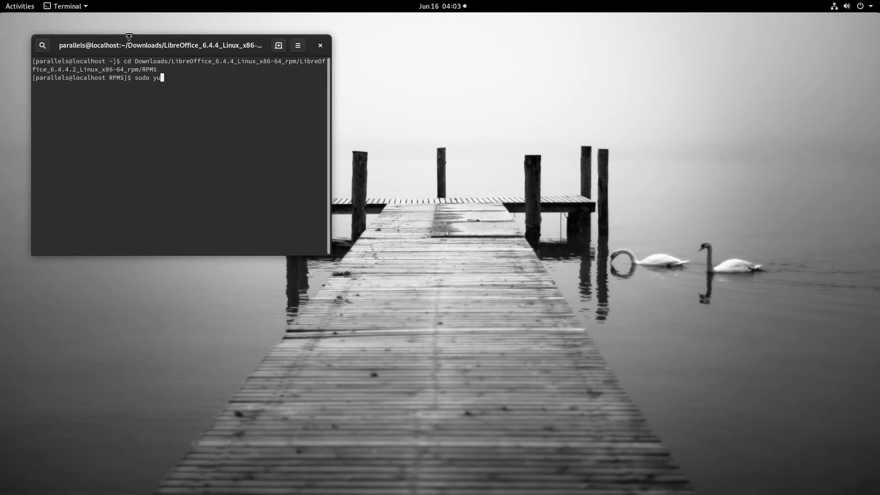
text(m)
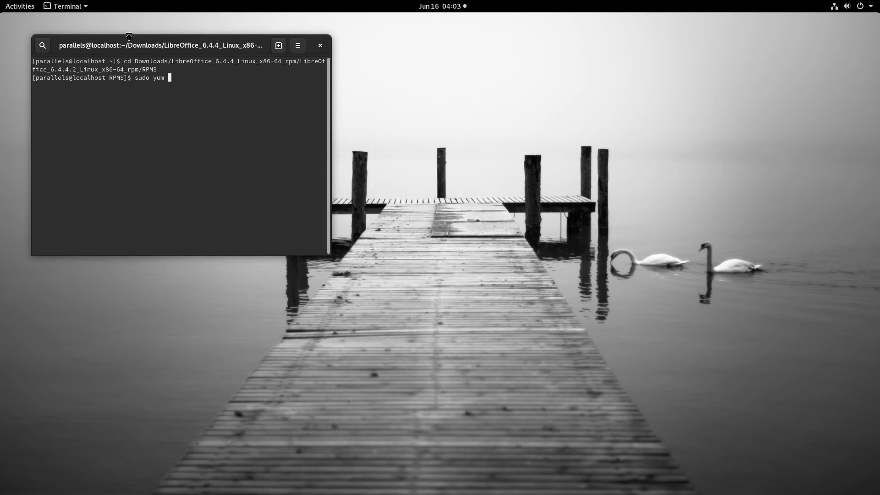
Run 'sudo yum install *.rpm' to install all LibreOffice RPM packages
text(i)
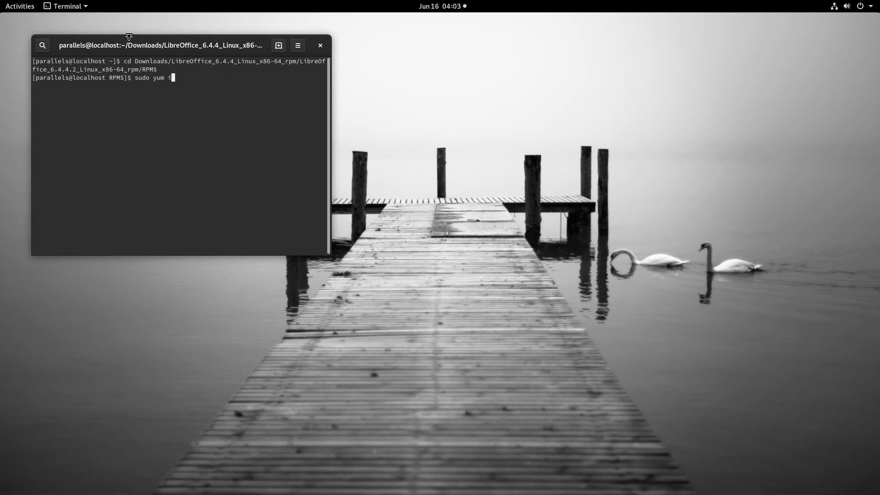
text(nstall)
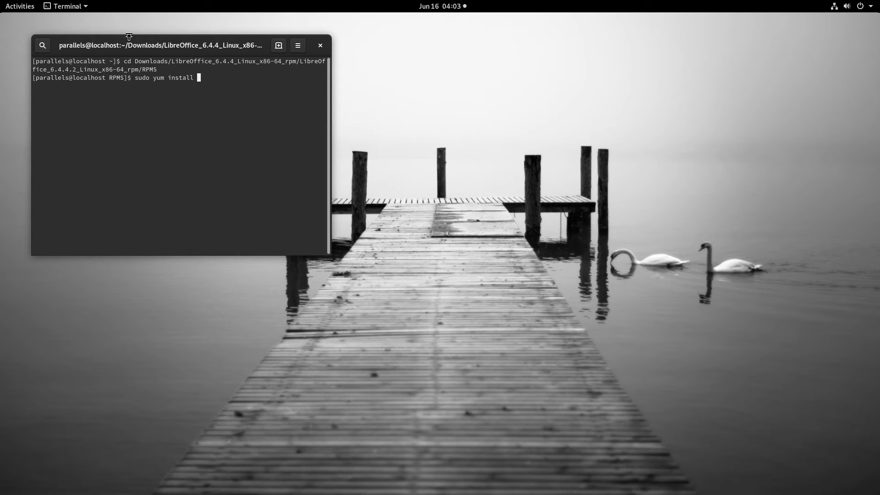
text(*.)
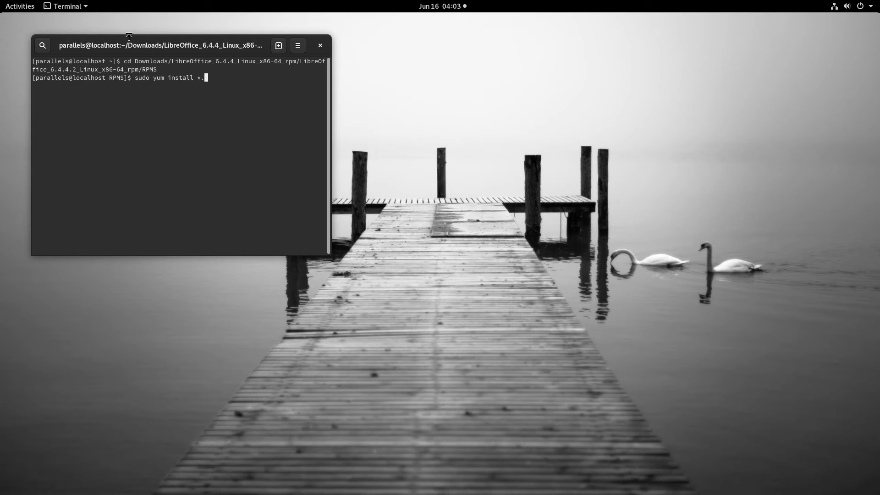
text(rpm)
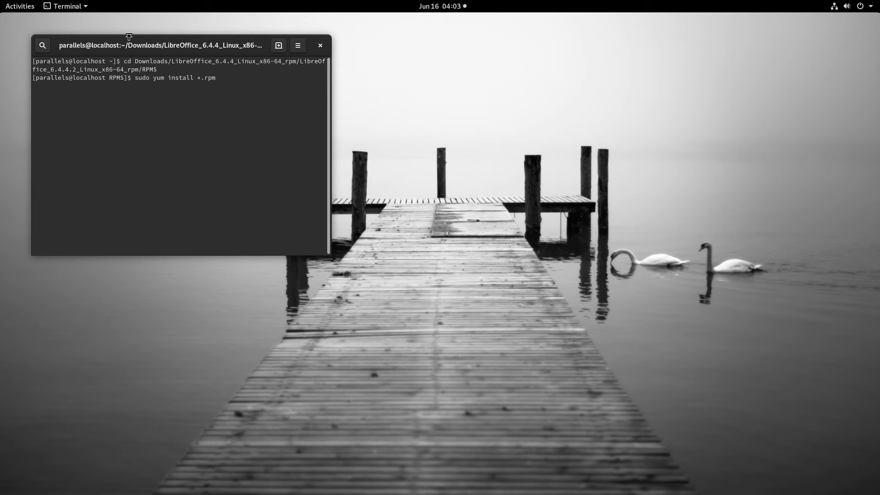
key(Return)
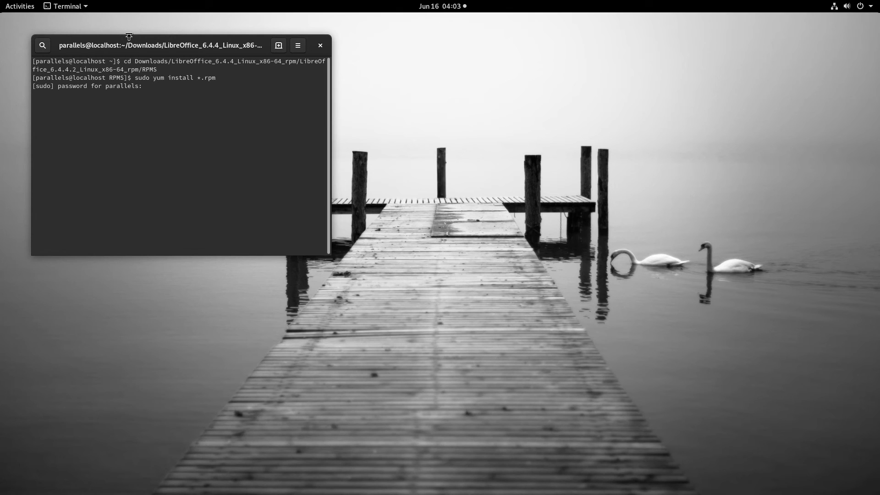
Submit the sudo password so yum starts the installation
key(Return)
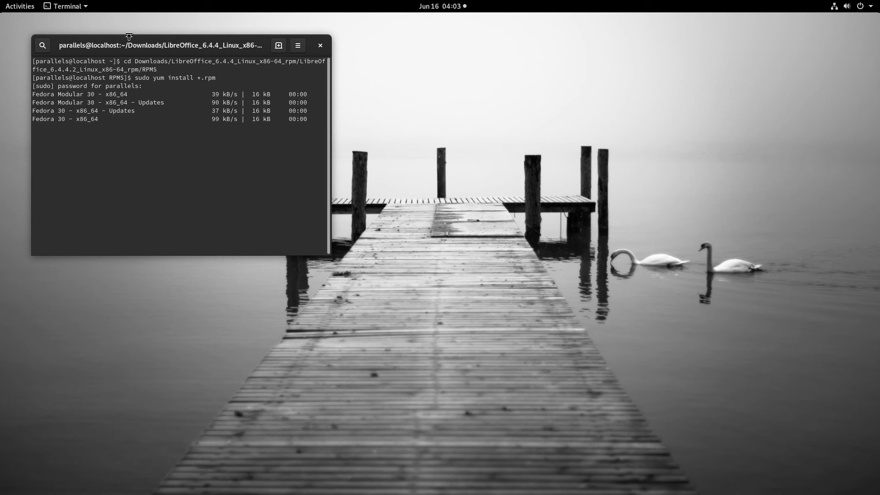